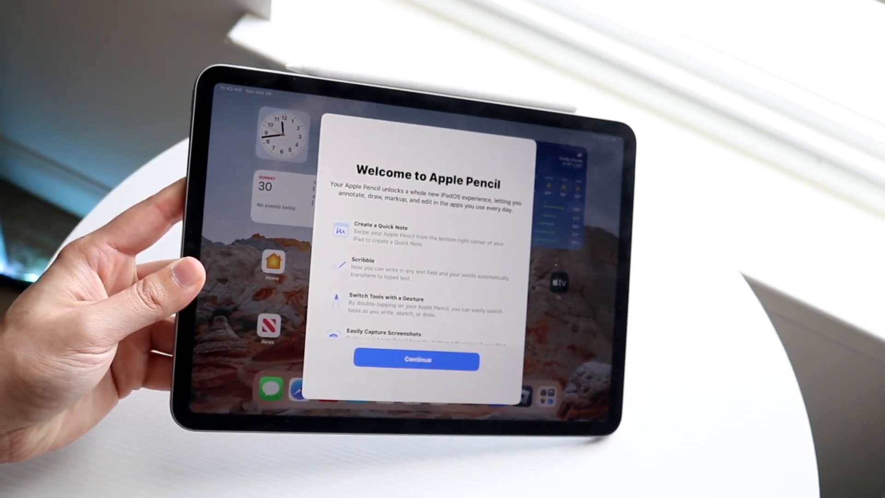
pyautogui.click(415, 360)
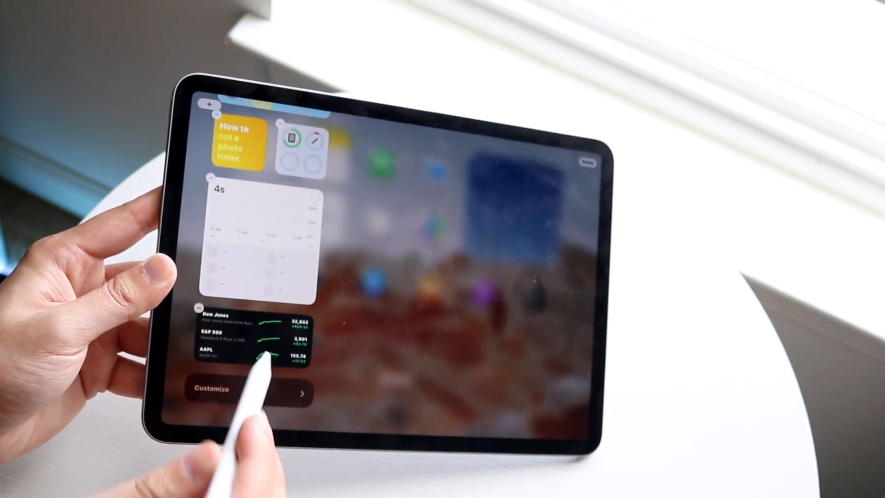
# Scroll the Today View widget stack to reach the Batteries widget showing the Apple Pencil charge.
pyautogui.scroll(-3)
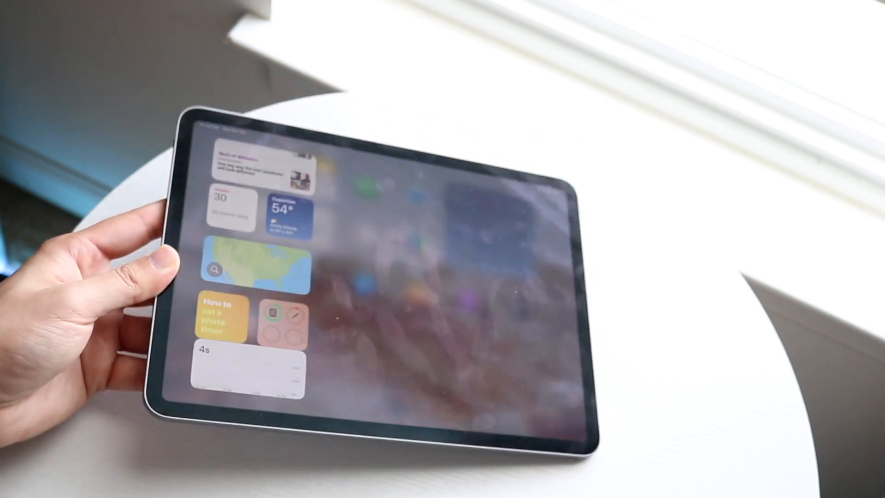